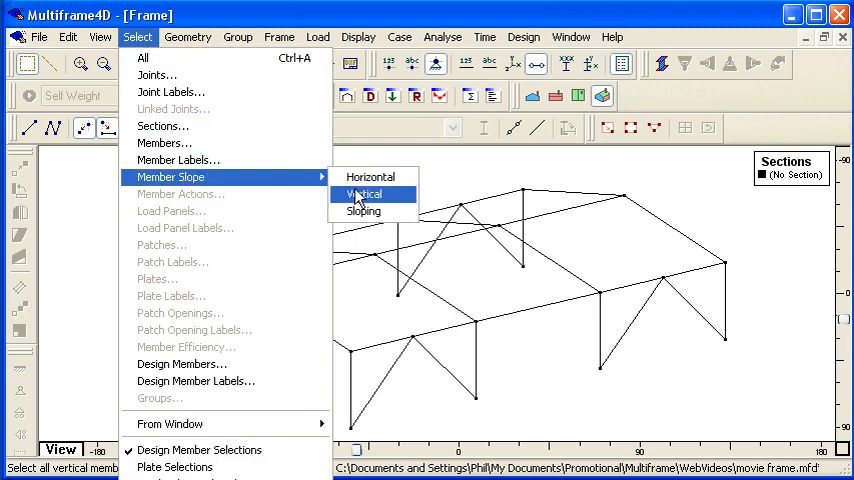
- Assign a W12x120 section to all vertical column members
{"action": "left_click", "coordinate": [366, 194]}
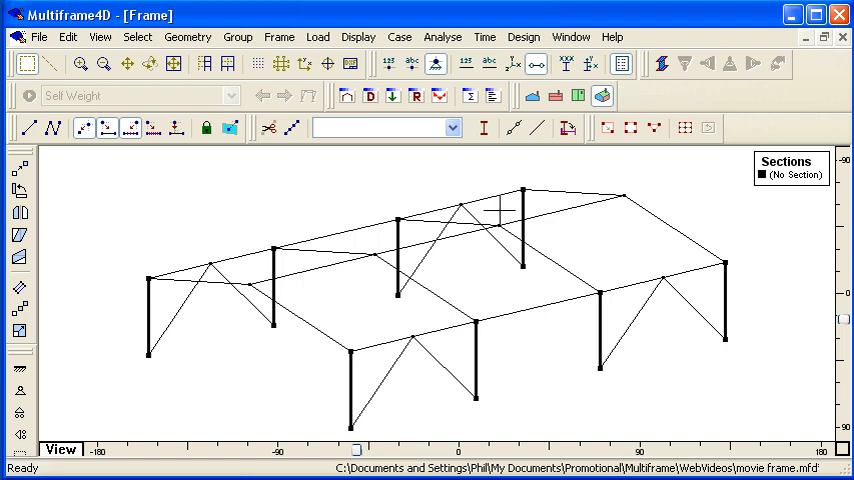
{"action": "mouse_move", "coordinate": [484, 128]}
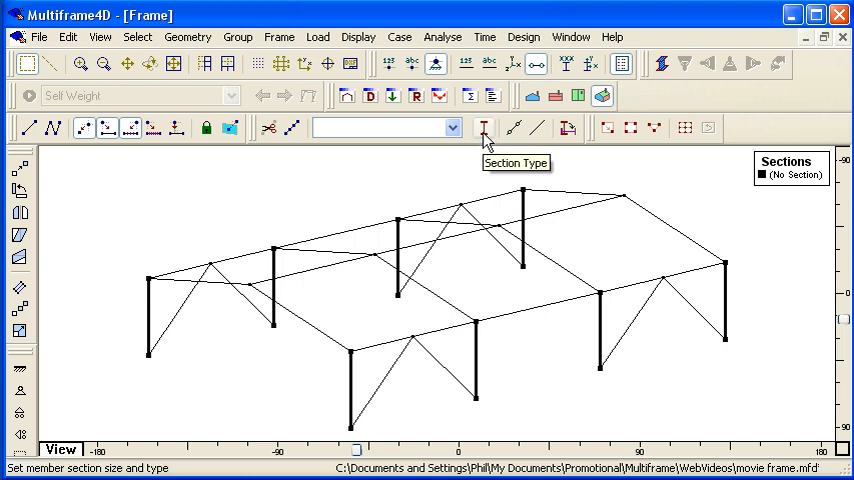
{"action": "left_click", "coordinate": [482, 128]}
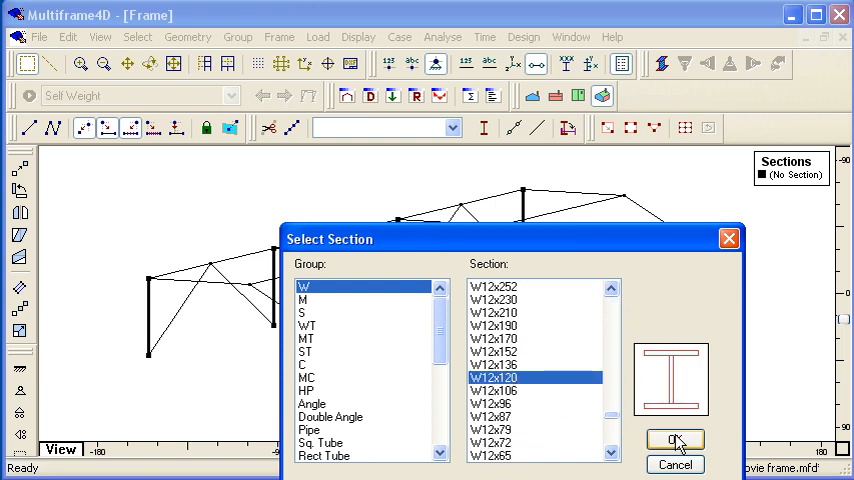
{"action": "left_click", "coordinate": [676, 444]}
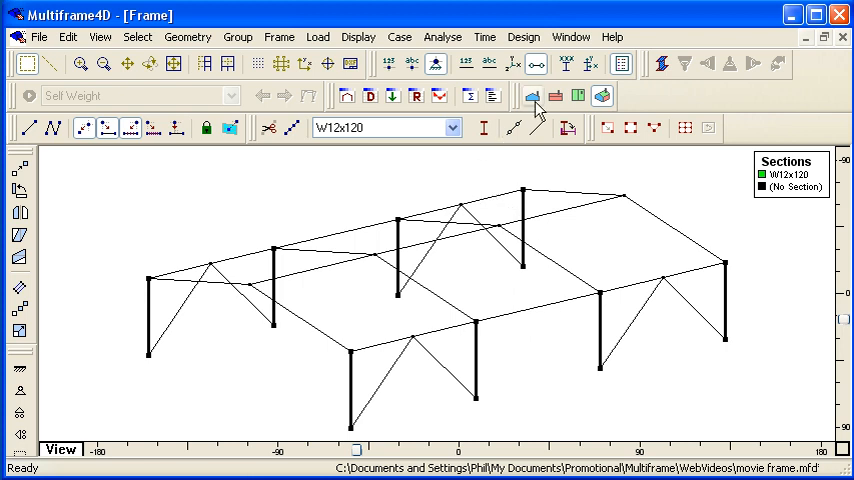
- Assign a W14x34 section from the W group to the sloping rafters
{"action": "left_click", "coordinate": [532, 96]}
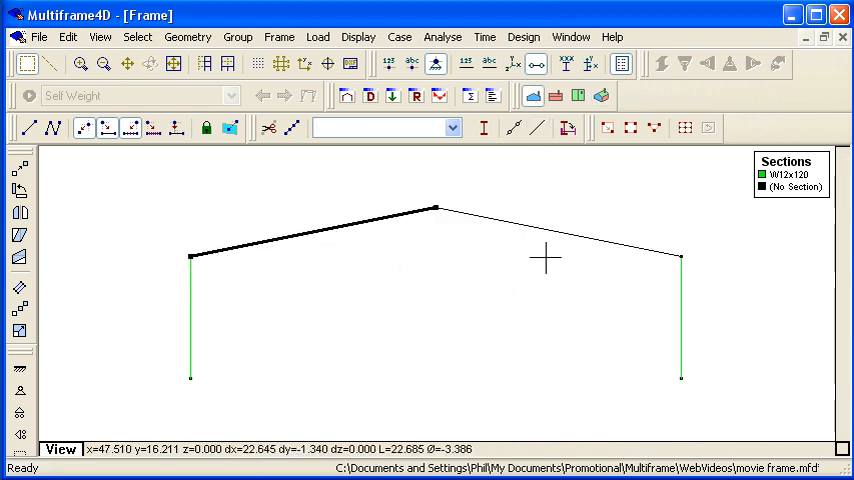
{"action": "left_click", "coordinate": [600, 96]}
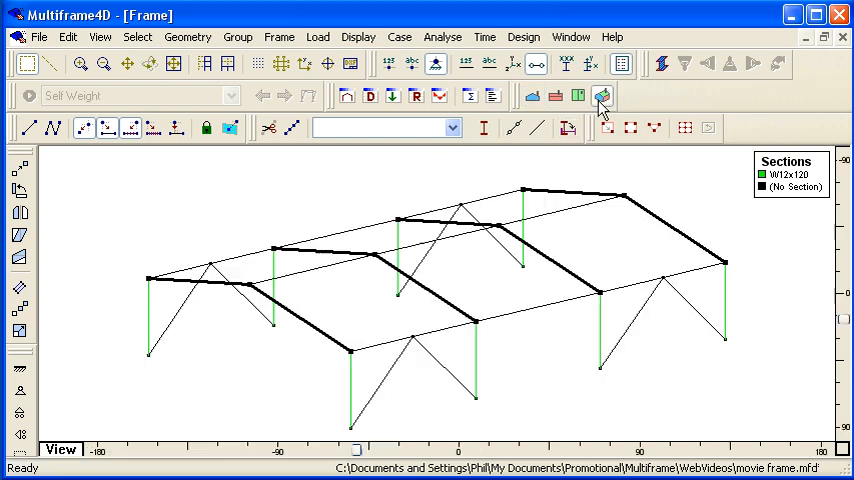
{"action": "left_click", "coordinate": [602, 96]}
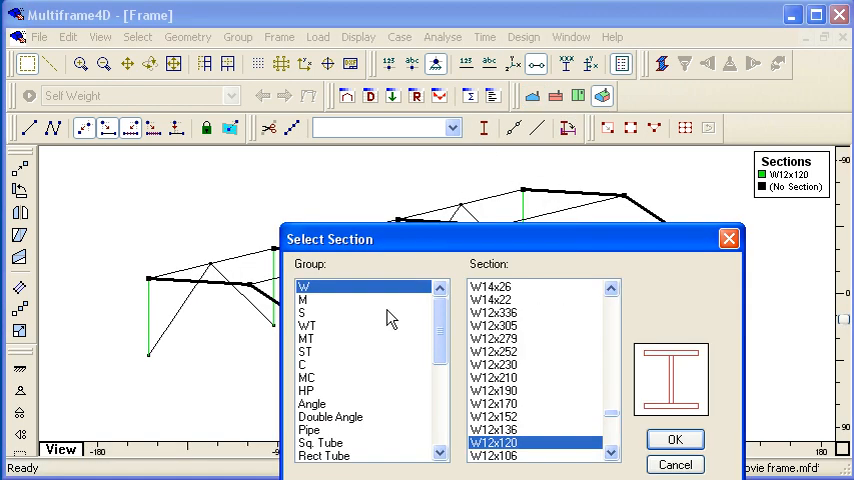
{"action": "left_click", "coordinate": [492, 300]}
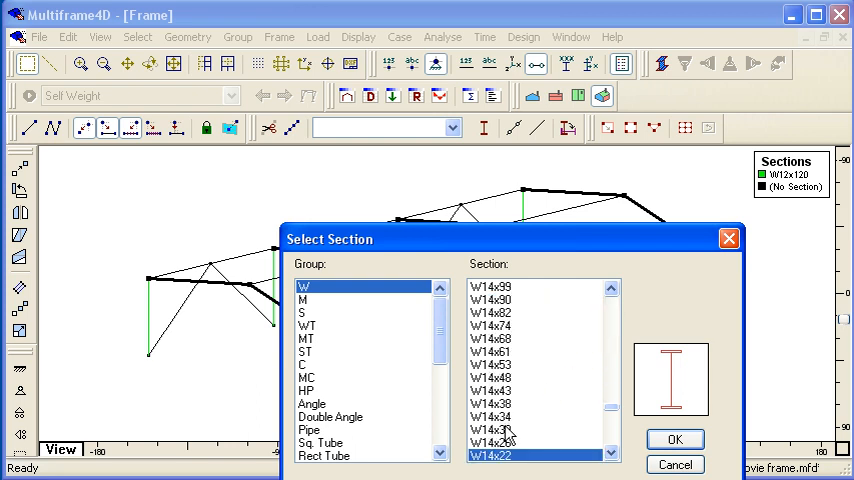
{"action": "left_click", "coordinate": [674, 440]}
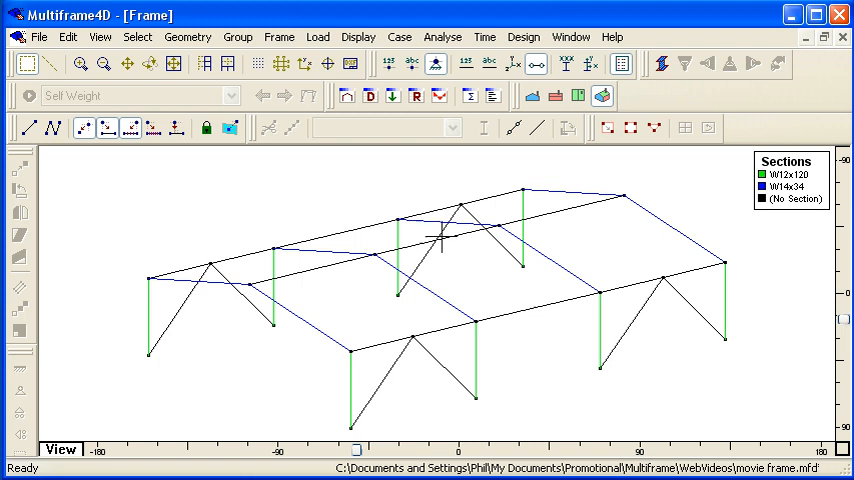
- Assign C8x13 channels to the eave and ridge members and L8x6x1/2 angles to the knee braces
{"action": "left_click", "coordinate": [136, 36]}
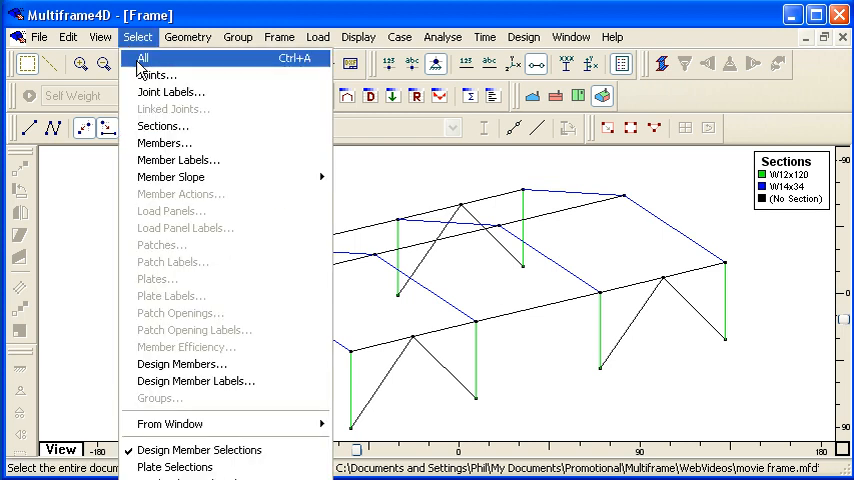
{"action": "left_click", "coordinate": [144, 58]}
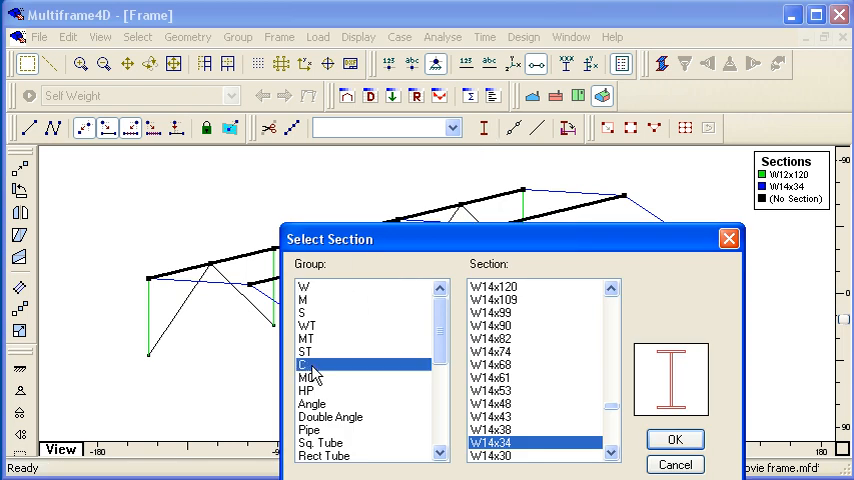
{"action": "left_click", "coordinate": [304, 364]}
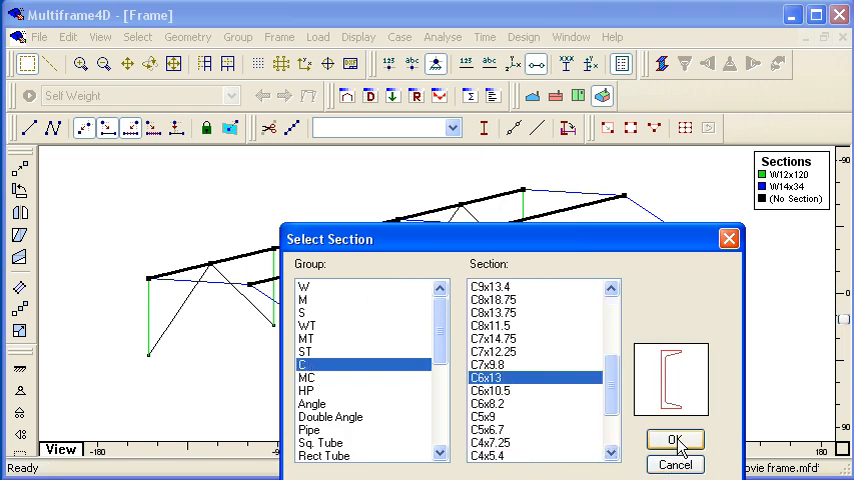
{"action": "left_click", "coordinate": [676, 440]}
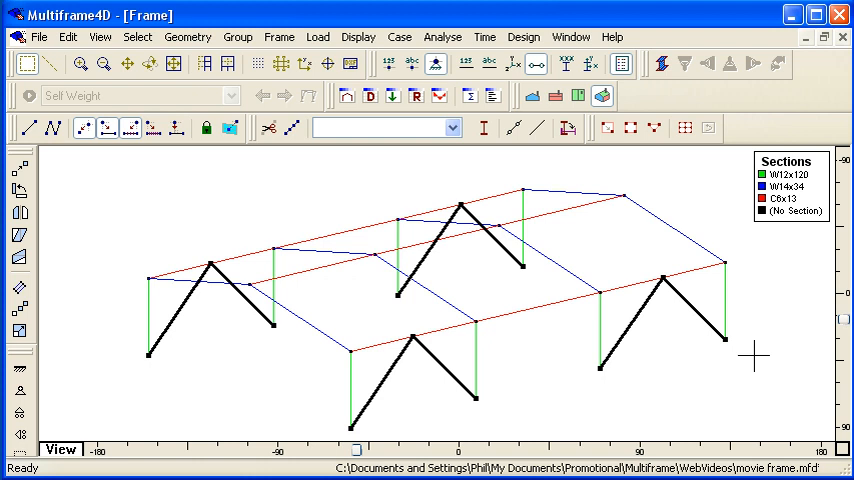
{"action": "mouse_move", "coordinate": [680, 312]}
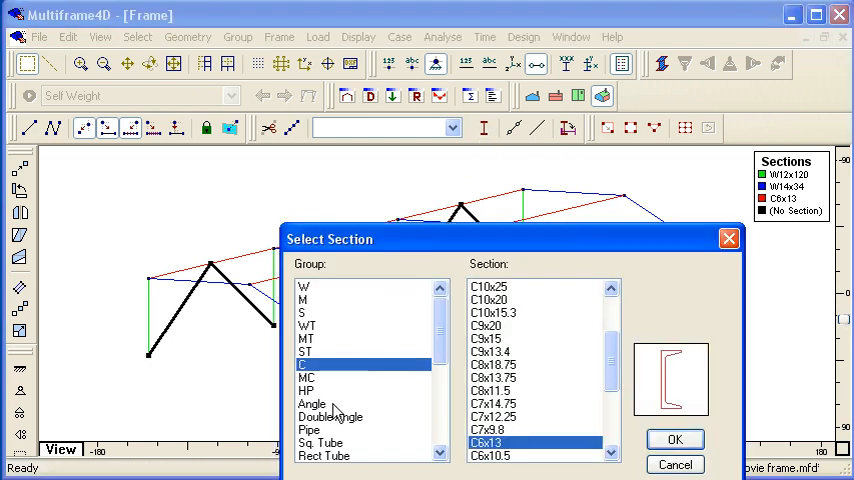
{"action": "left_click", "coordinate": [312, 404]}
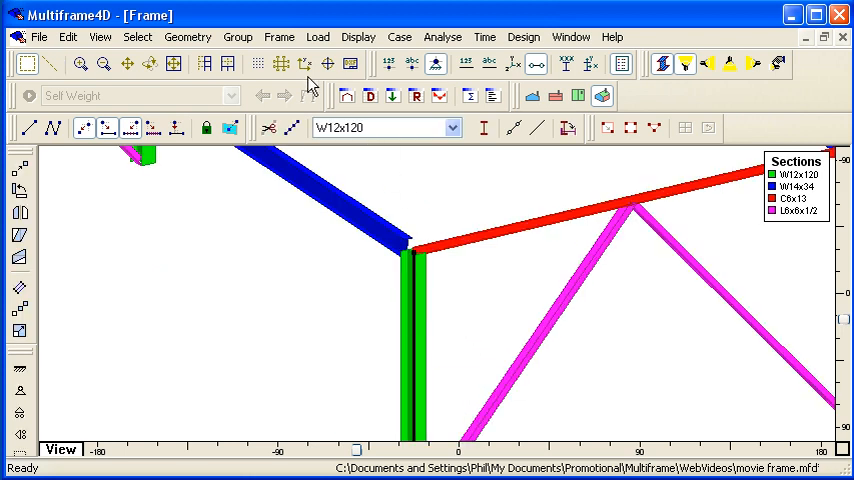
- Set the columns' member orientation angle to 90 degrees via Frame > Member Orientation
{"action": "left_click", "coordinate": [280, 36]}
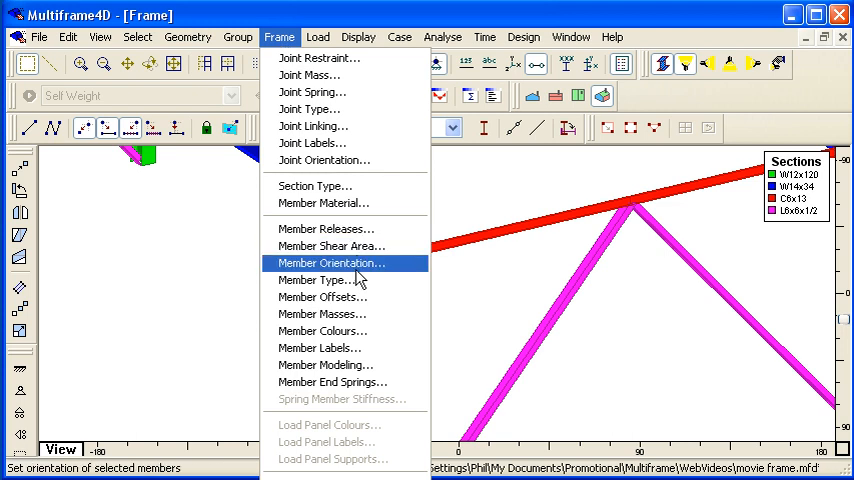
{"action": "left_click", "coordinate": [330, 264]}
{"action": "type", "text": "90"}
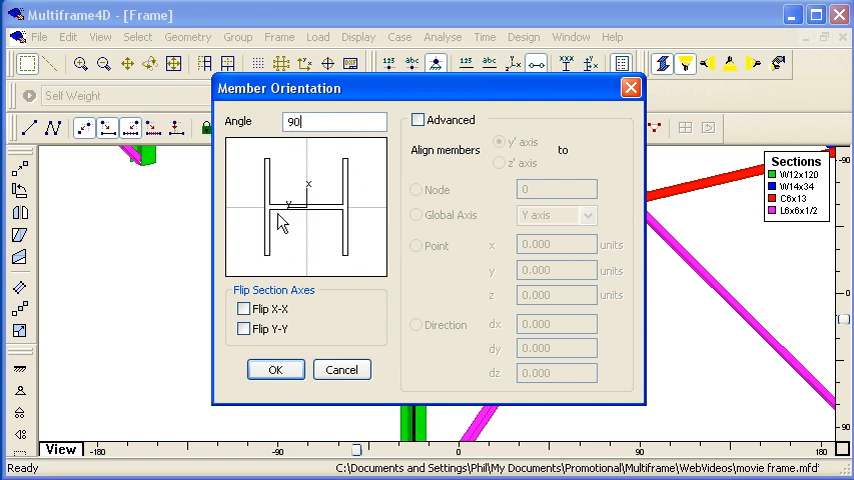
{"action": "left_click", "coordinate": [276, 368]}
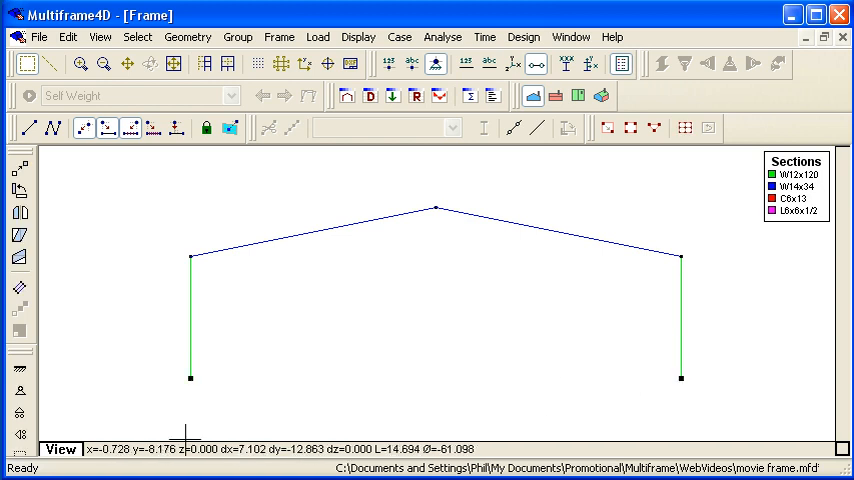
{"action": "mouse_move", "coordinate": [16, 432]}
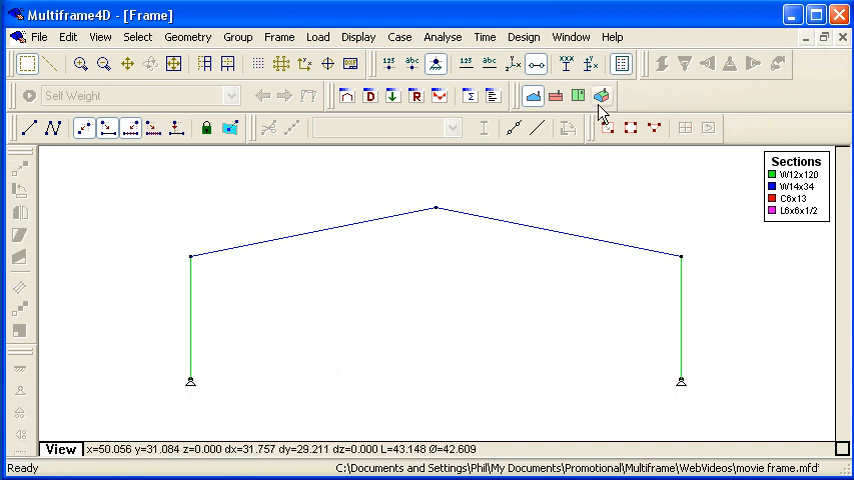
- Return to the 3D view after pinning the column base joints
{"action": "left_click", "coordinate": [664, 64]}
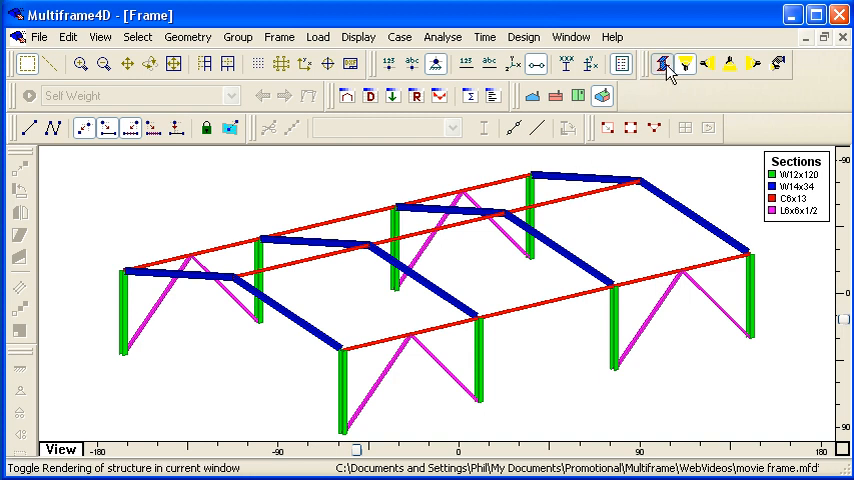
- Switch off rendering and give the selected knee braces pinned end connections
{"action": "left_click", "coordinate": [664, 64]}
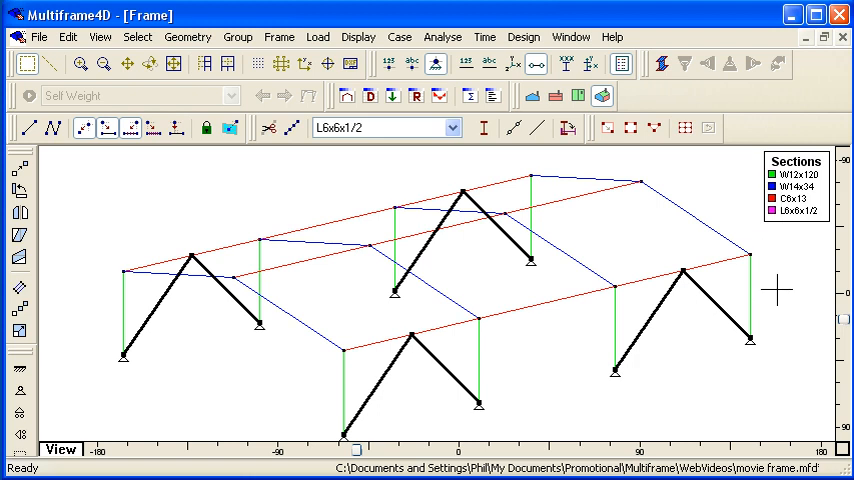
{"action": "mouse_move", "coordinate": [690, 278]}
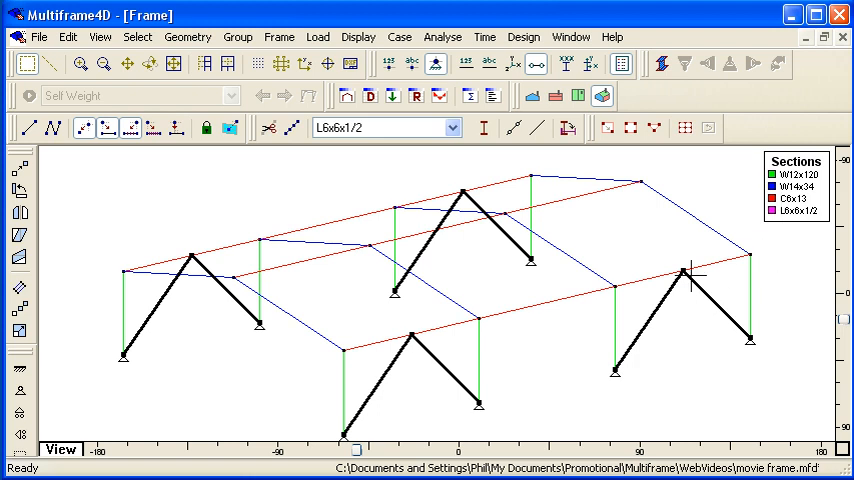
{"action": "mouse_move", "coordinate": [516, 128]}
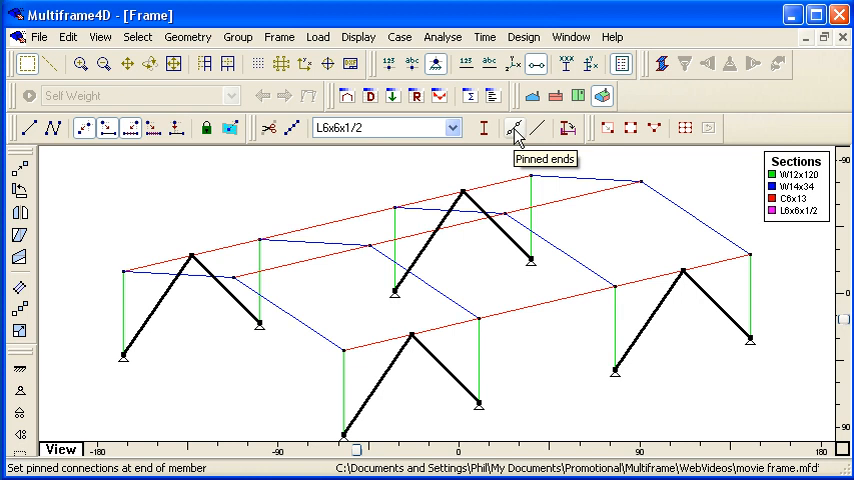
{"action": "left_click", "coordinate": [516, 128]}
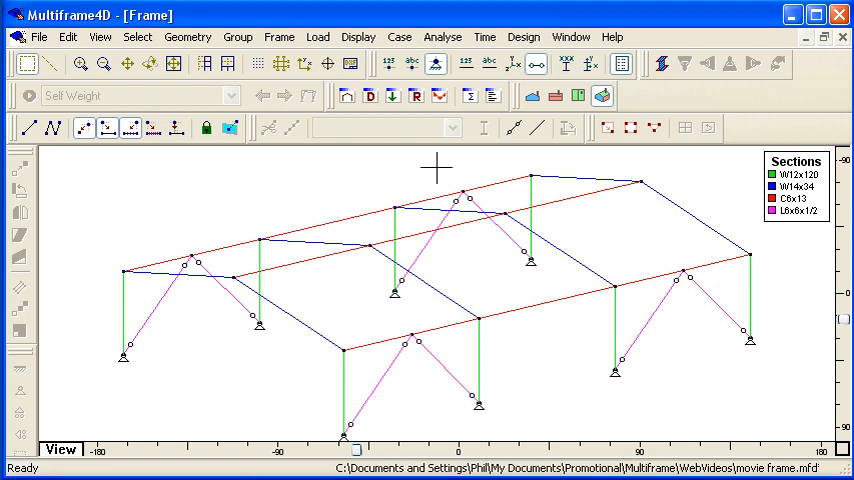
{"action": "mouse_move", "coordinate": [712, 338]}
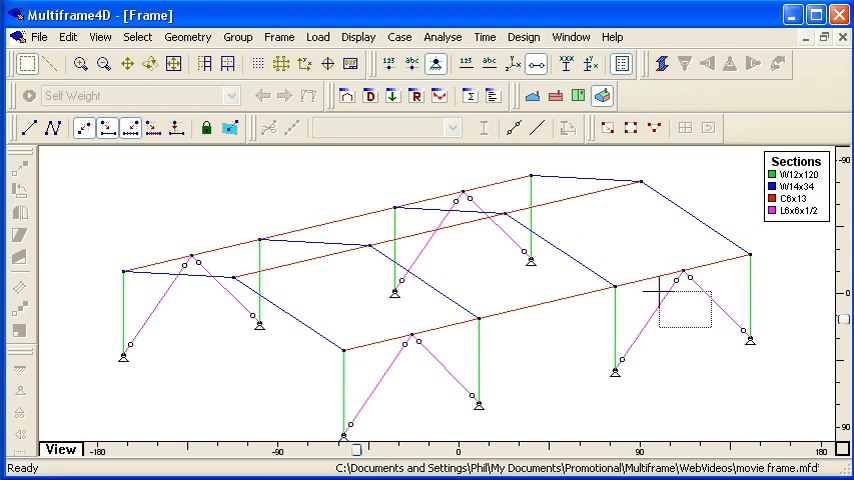
- Give the brace Member Fixity Factor end springs of 0.5 at End 1 and End 2
{"action": "left_click", "coordinate": [280, 36]}
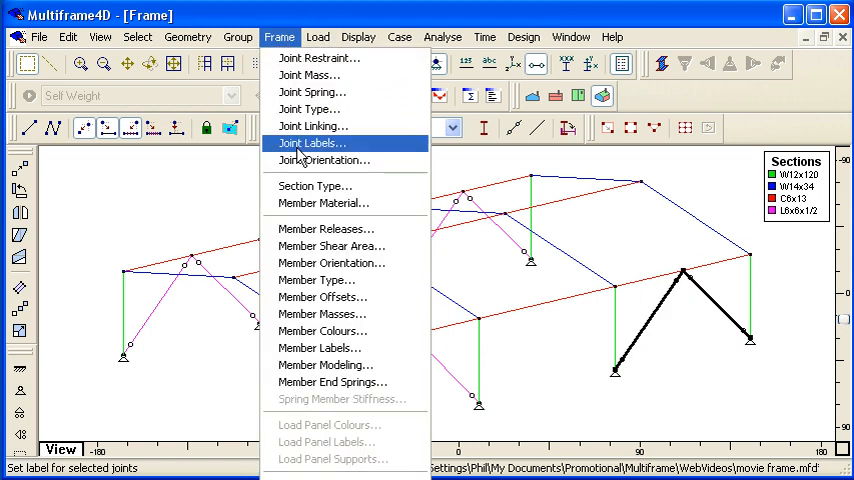
{"action": "left_click", "coordinate": [332, 380]}
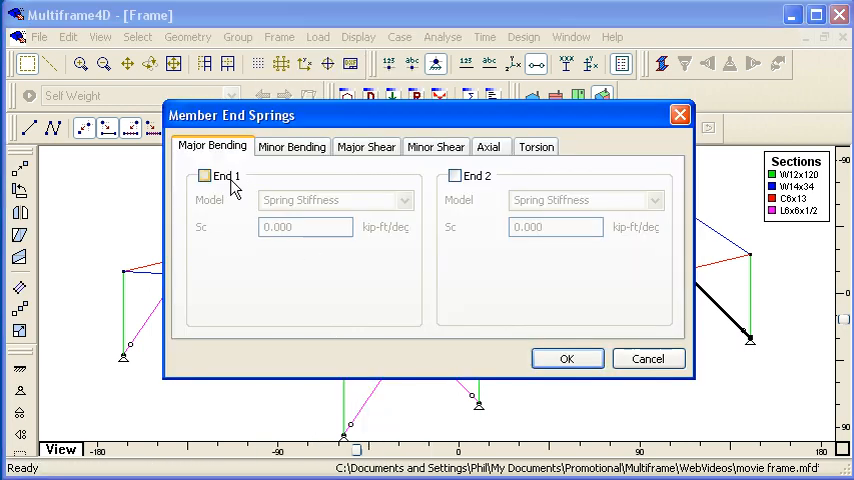
{"action": "left_click", "coordinate": [404, 200]}
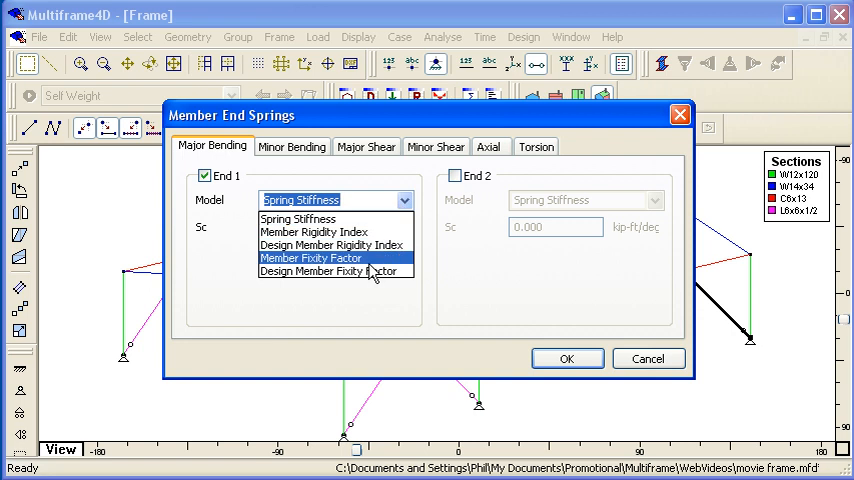
{"action": "left_click", "coordinate": [312, 258]}
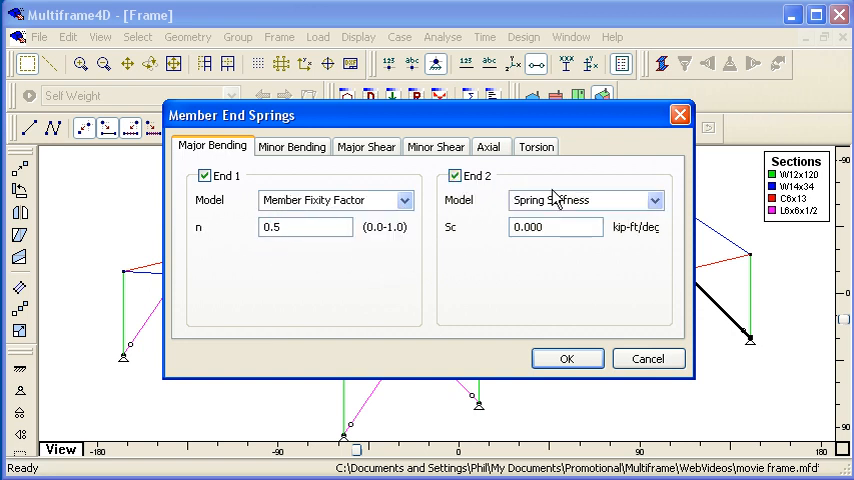
{"action": "left_click", "coordinate": [584, 200]}
{"action": "type", "text": "0."}
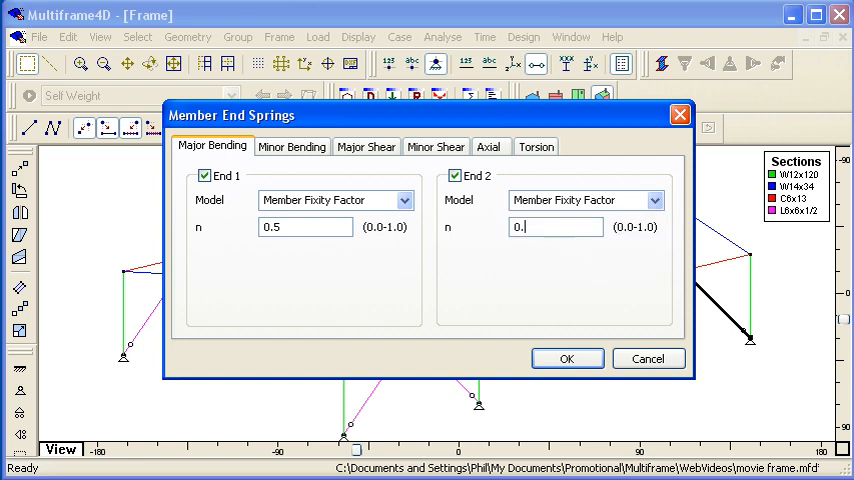
{"action": "left_click", "coordinate": [566, 358]}
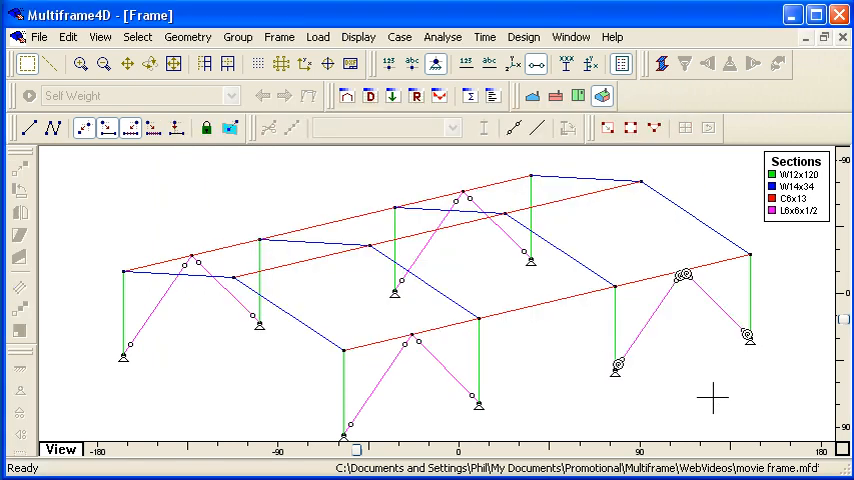